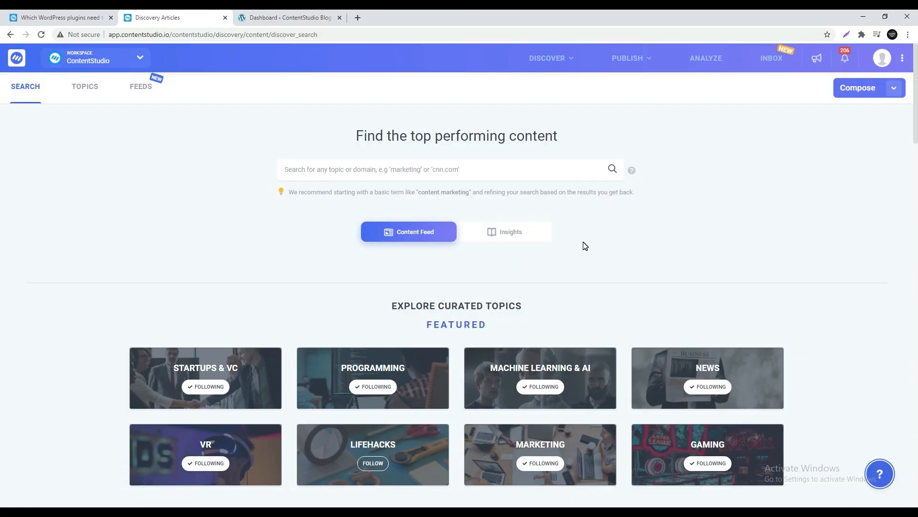
{"action": "mouse_move", "coordinate": [881, 58]}
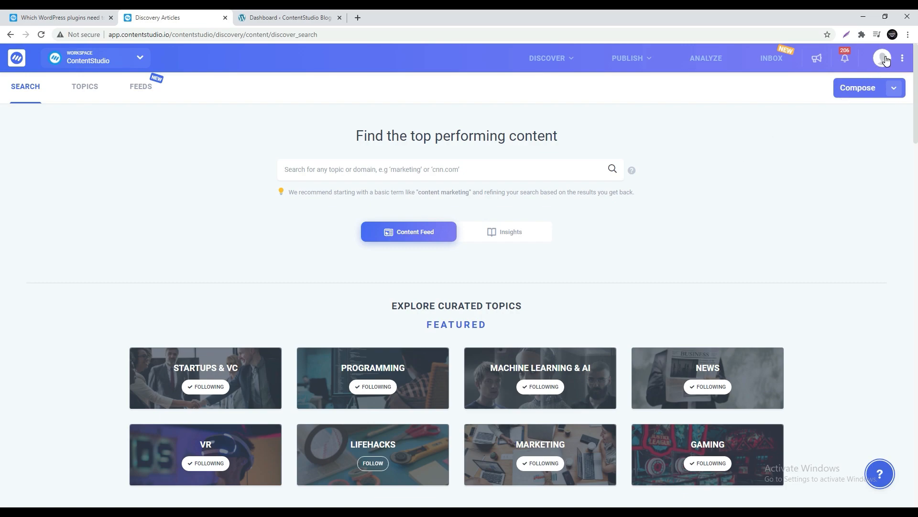
- Delete the blog.contentstudio.io WordPress blog from Blogs/Websites settings and confirm the removal
{"action": "left_click", "coordinate": [881, 58]}
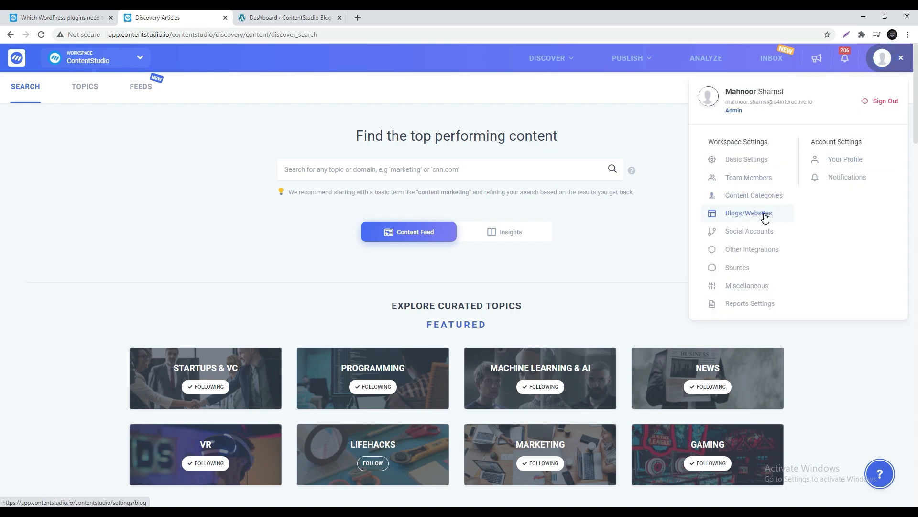
{"action": "left_click", "coordinate": [748, 213]}
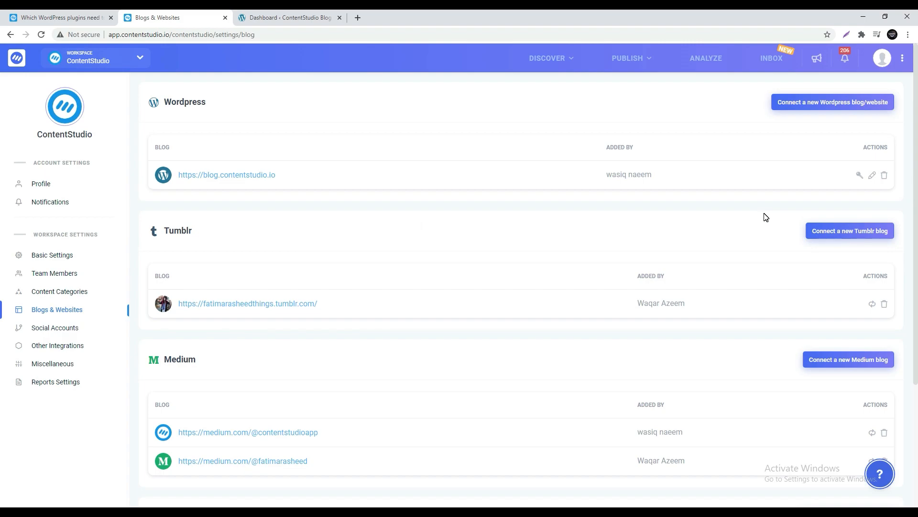
{"action": "mouse_move", "coordinate": [884, 174]}
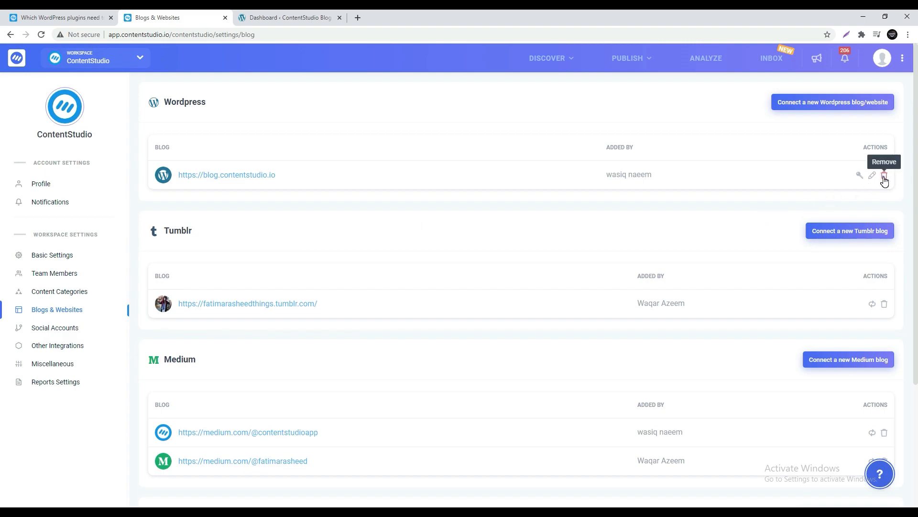
{"action": "left_click", "coordinate": [885, 175]}
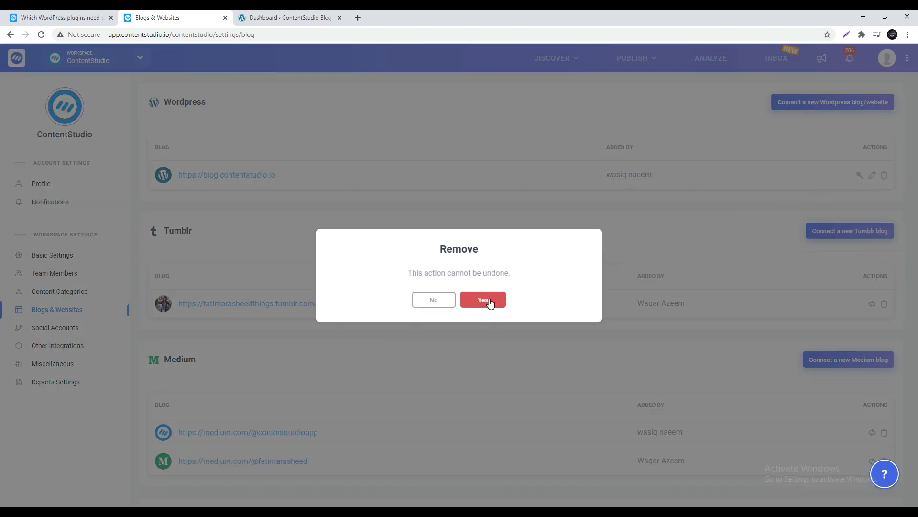
{"action": "left_click", "coordinate": [483, 300]}
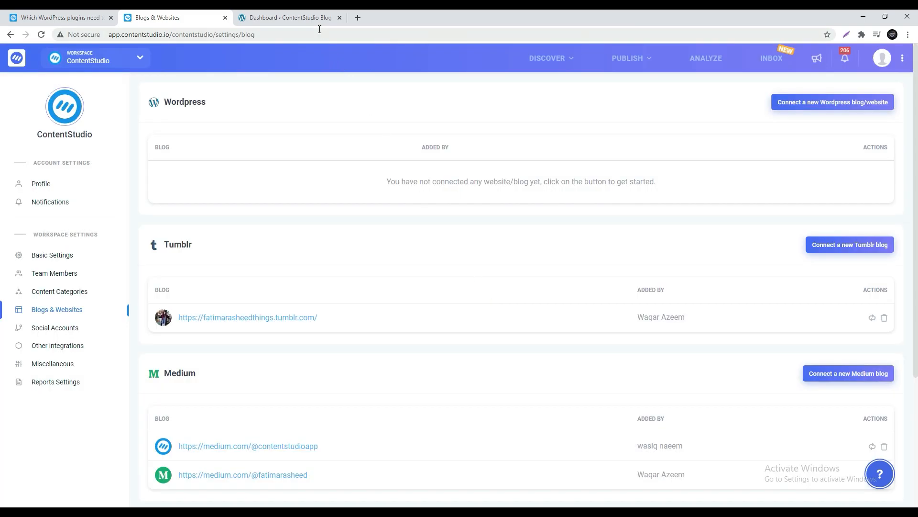
- Deactivate the ContentStudio plugin on WordPress's Installed Plugins page
{"action": "left_click", "coordinate": [287, 17]}
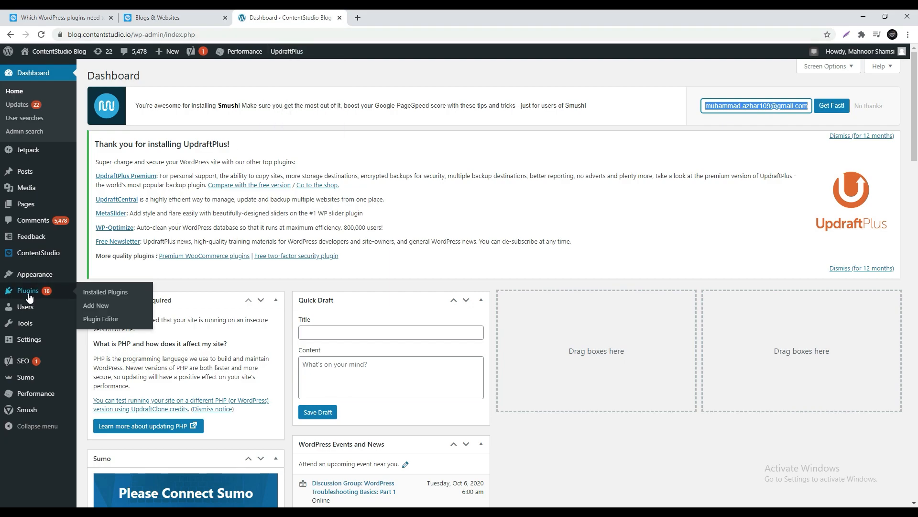
{"action": "left_click", "coordinate": [105, 291]}
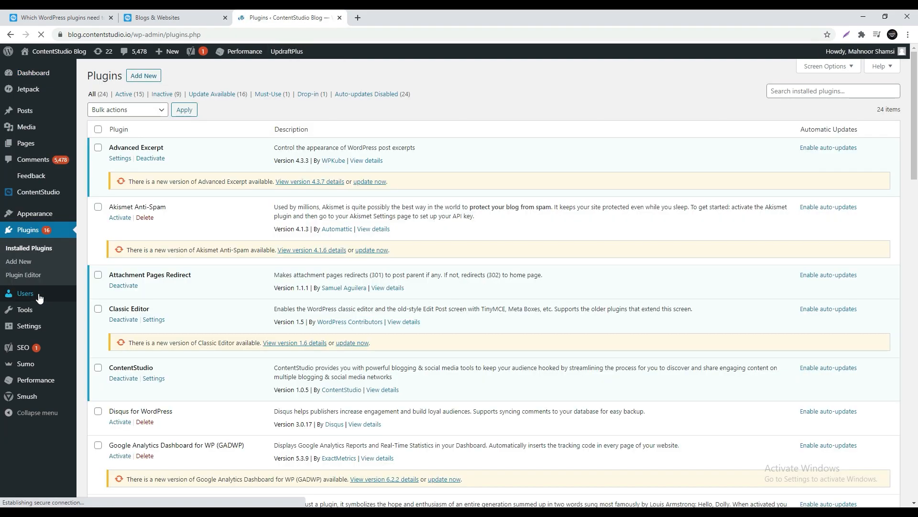
{"action": "mouse_move", "coordinate": [131, 384]}
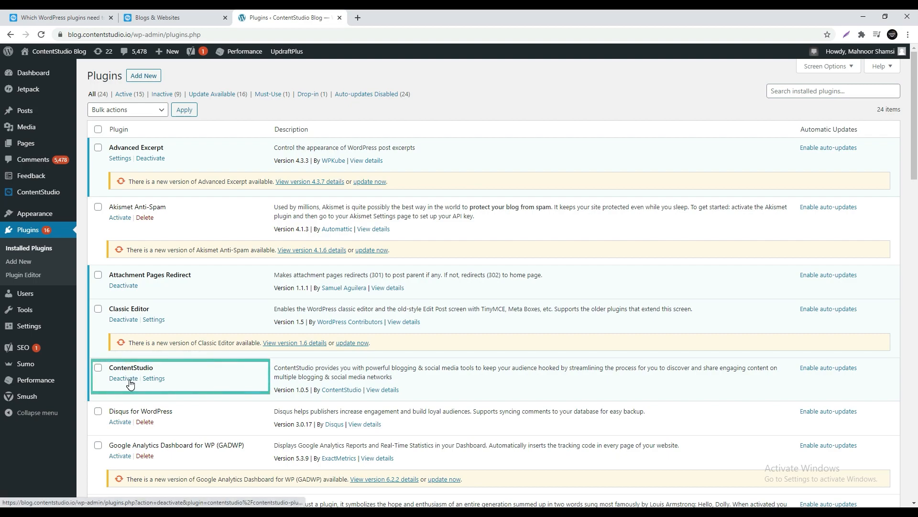
{"action": "left_click", "coordinate": [123, 377]}
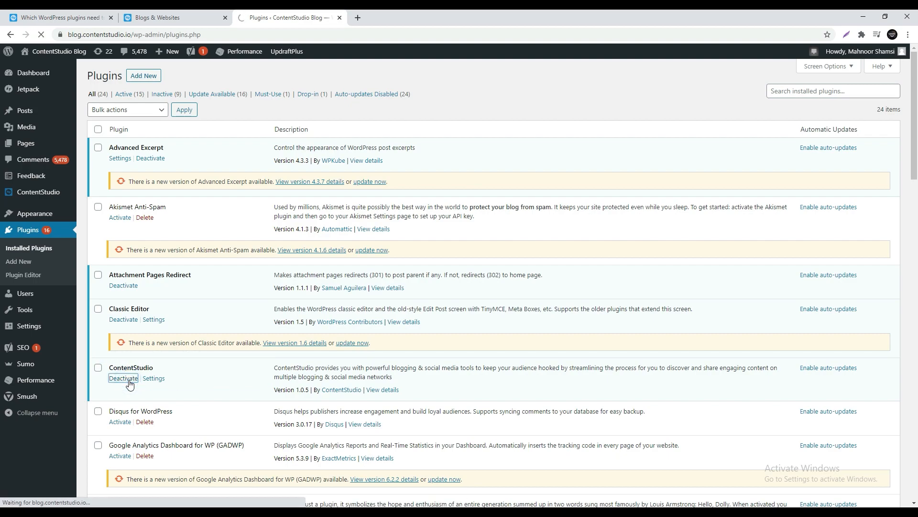
{"action": "left_click", "coordinate": [123, 377]}
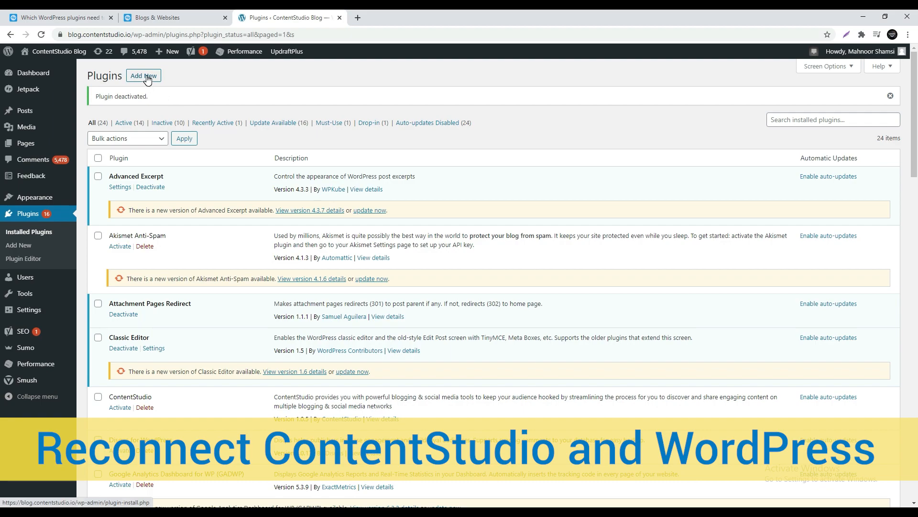
- Search new plugins for 'ContentStudio' and activate the ContentStudio plugin
{"action": "left_click", "coordinate": [143, 76]}
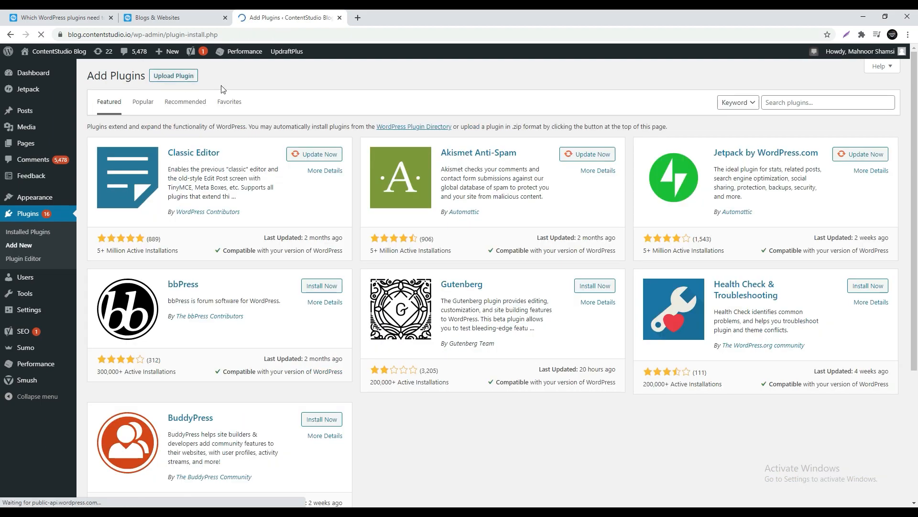
{"action": "type", "text": "ContentStudio"}
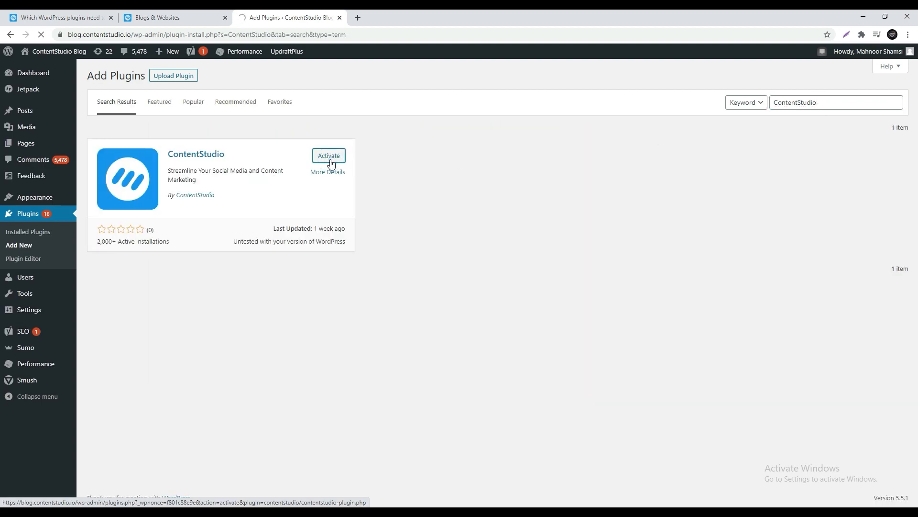
{"action": "left_click", "coordinate": [328, 155]}
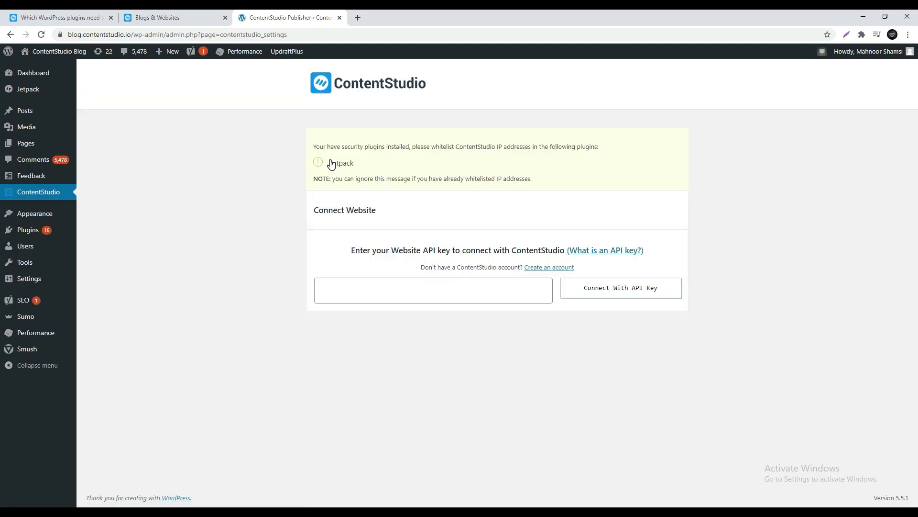
{"action": "left_click", "coordinate": [176, 34]}
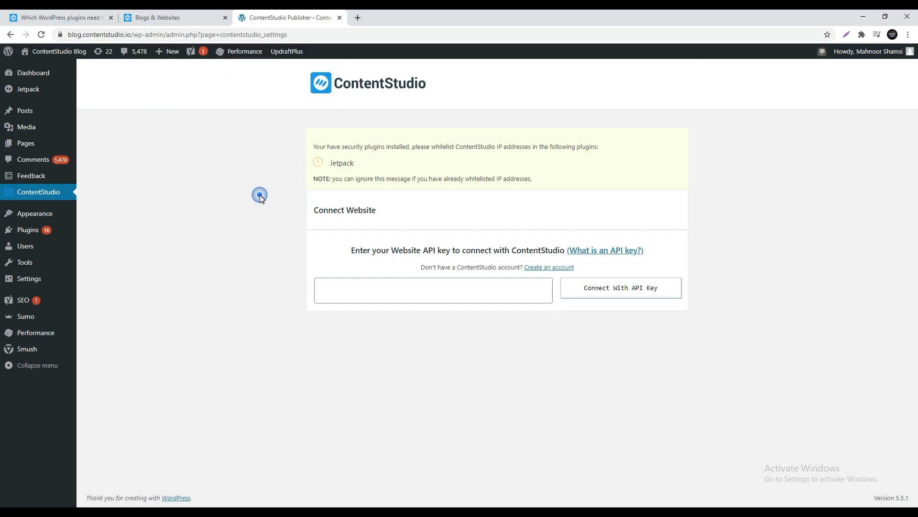
{"action": "left_click", "coordinate": [169, 17]}
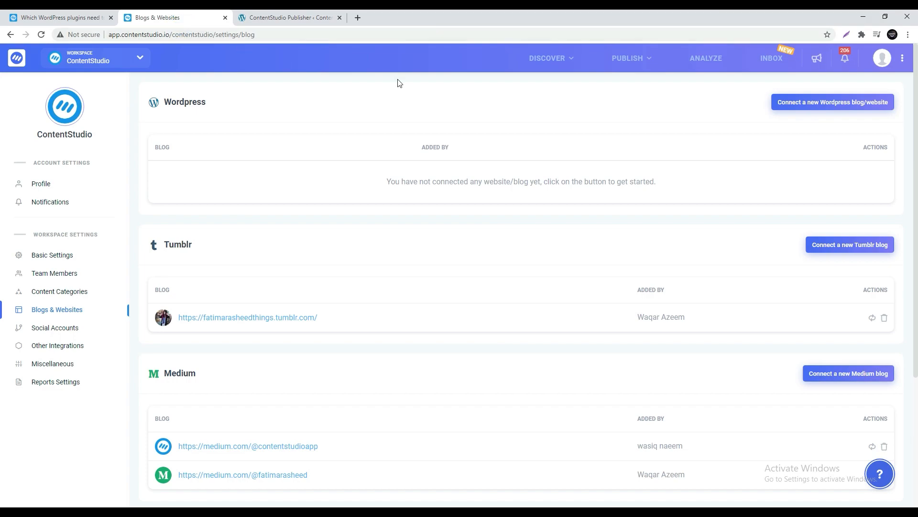
{"action": "mouse_move", "coordinate": [756, 113]}
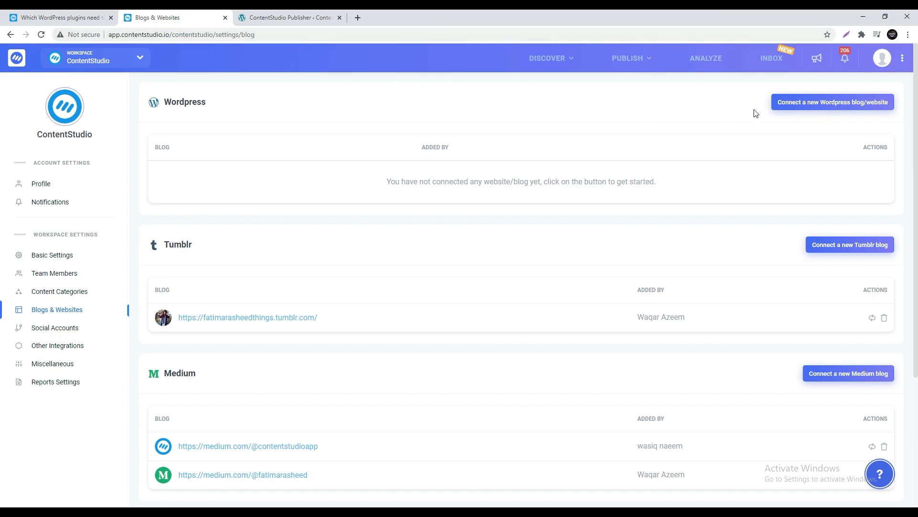
{"action": "left_click", "coordinate": [831, 102]}
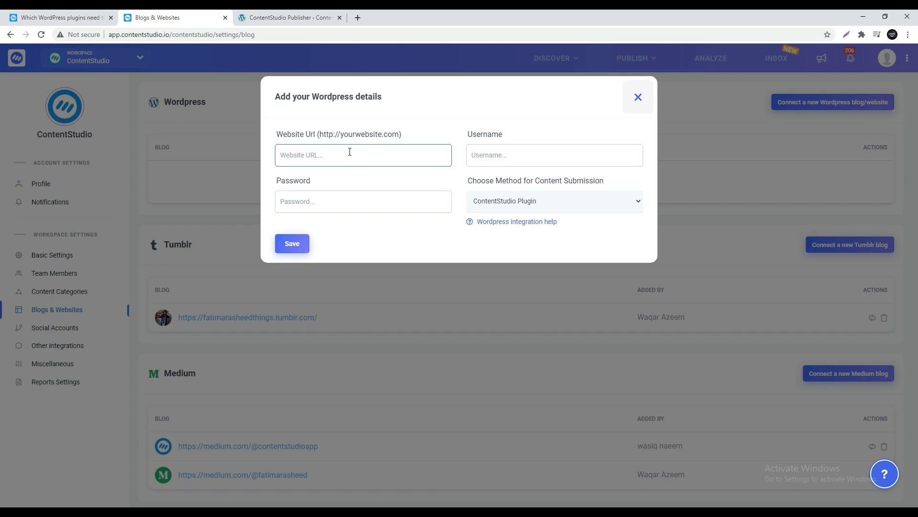
{"action": "left_click", "coordinate": [554, 155]}
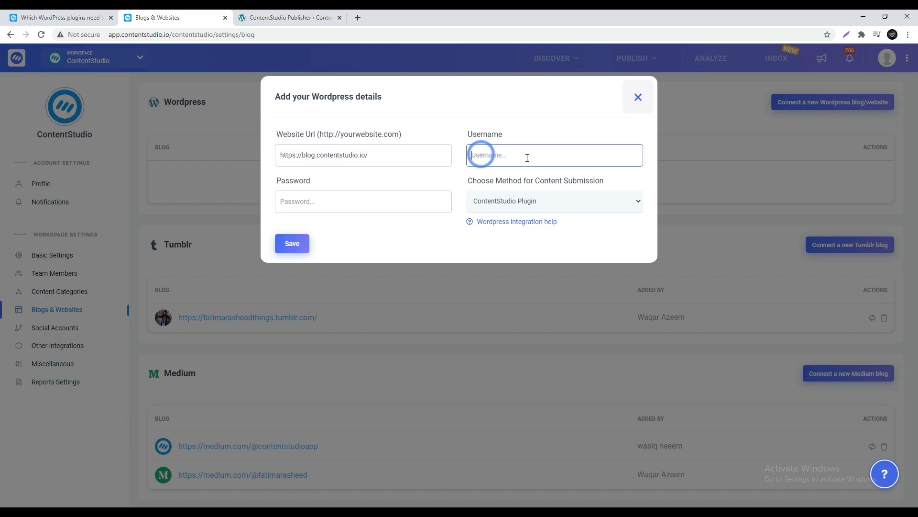
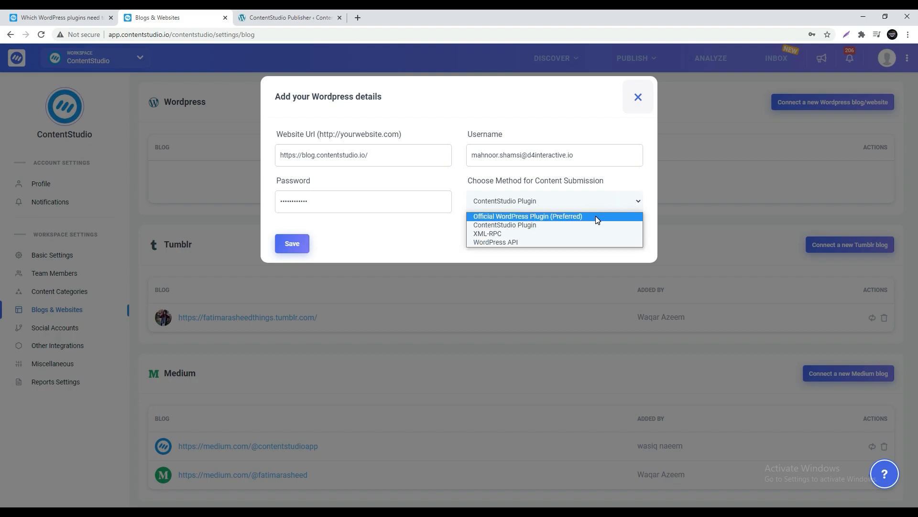
{"action": "left_click", "coordinate": [528, 216]}
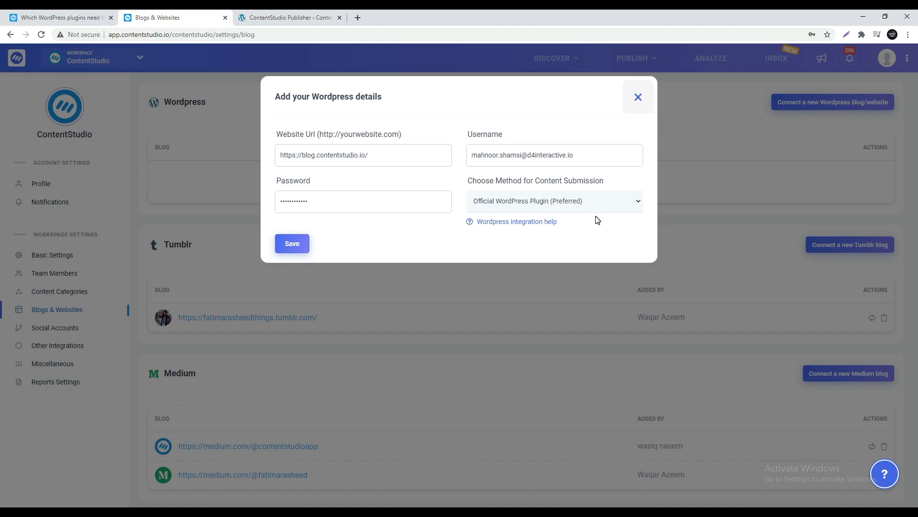
{"action": "left_click", "coordinate": [291, 243]}
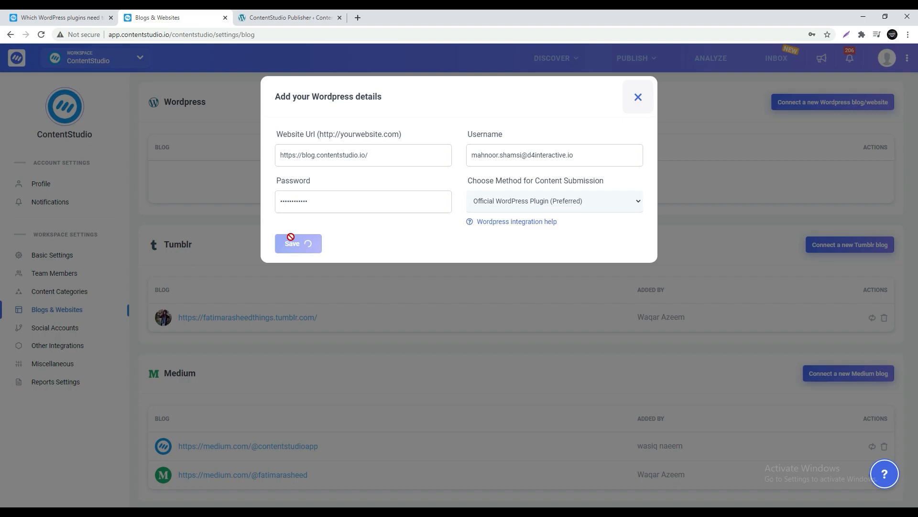
{"action": "left_click", "coordinate": [297, 243]}
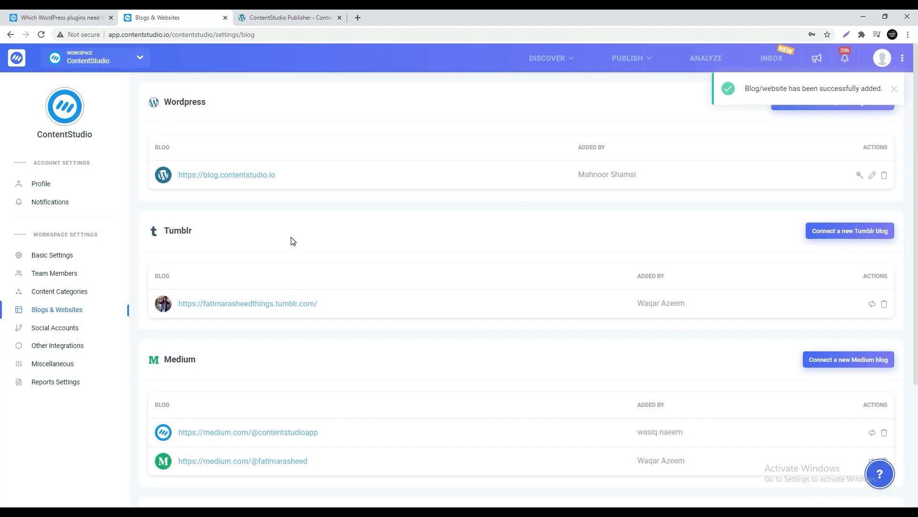
{"action": "mouse_move", "coordinate": [913, 105]}
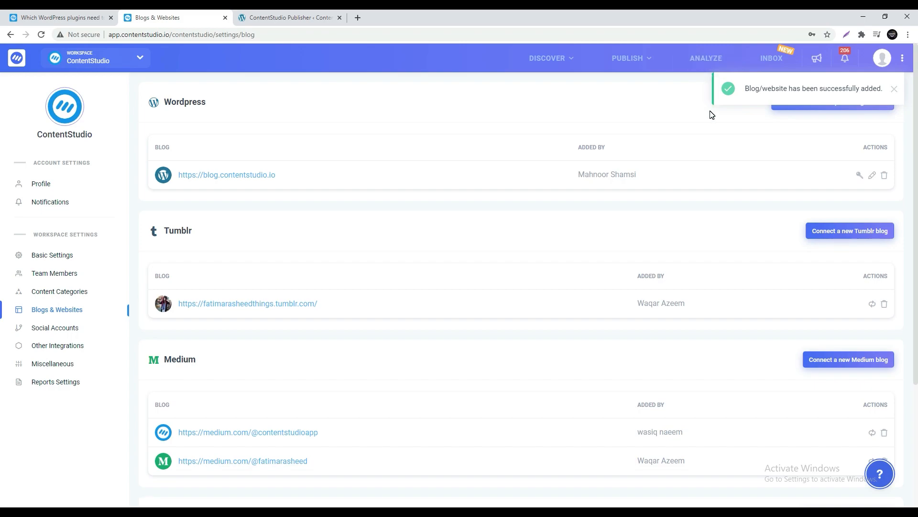
{"action": "mouse_move", "coordinate": [859, 175]}
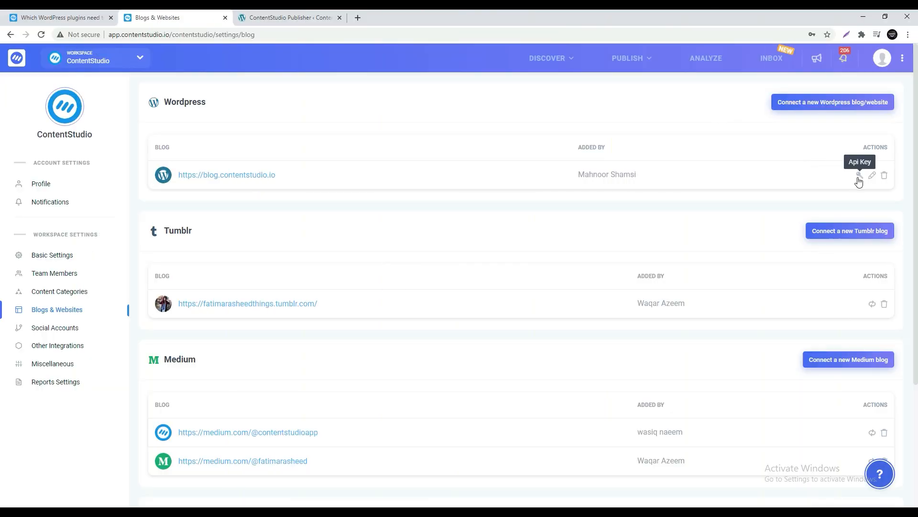
- Reveal the blog's API key in ContentStudio, select it, and close the popup
{"action": "left_click", "coordinate": [859, 174]}
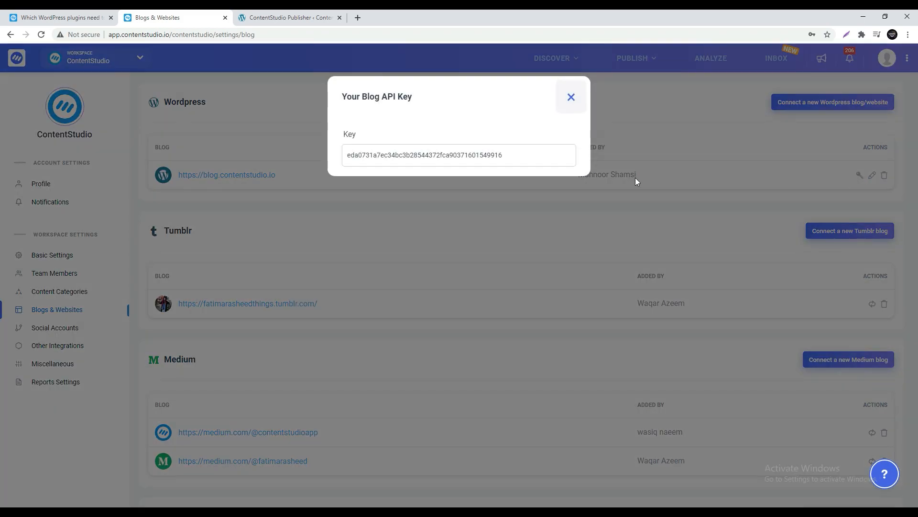
{"action": "triple_click", "coordinate": [459, 154]}
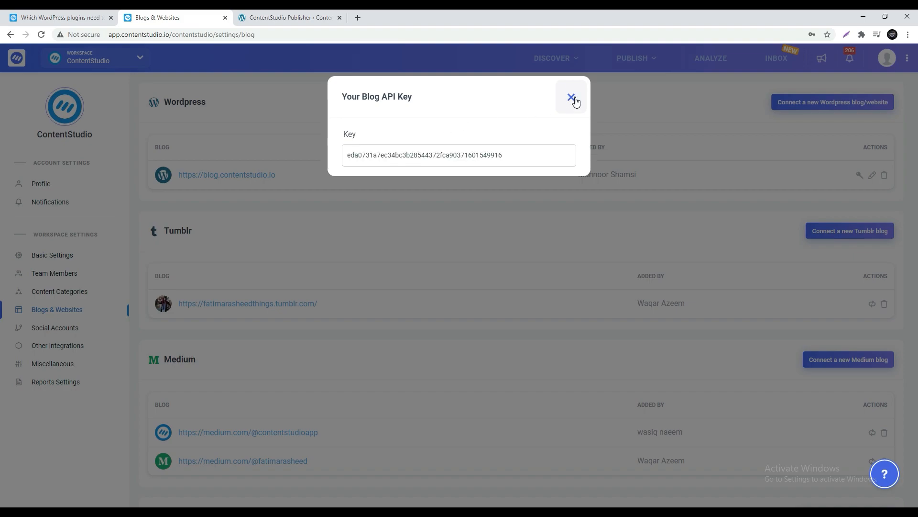
{"action": "left_click", "coordinate": [289, 17]}
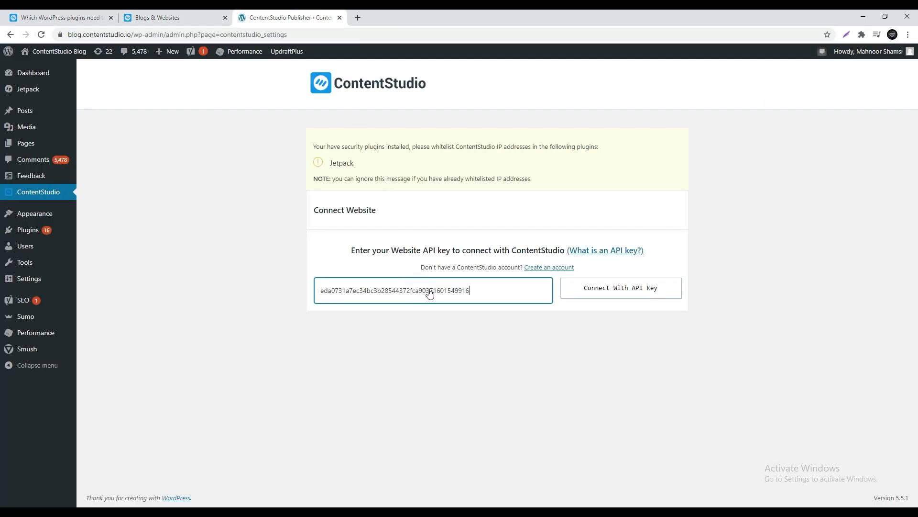
- Connect the WordPress plugin with the API key and dismiss the success alert
{"action": "left_click", "coordinate": [620, 287]}
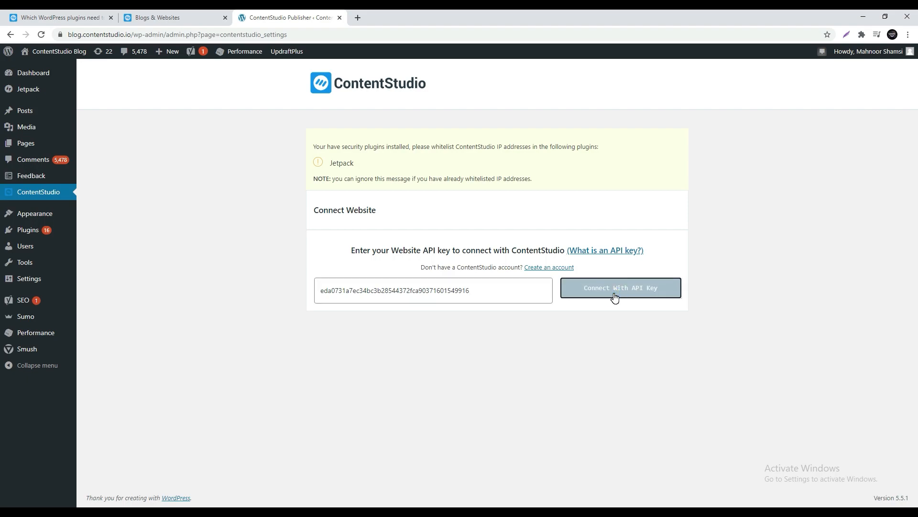
{"action": "mouse_move", "coordinate": [613, 300]}
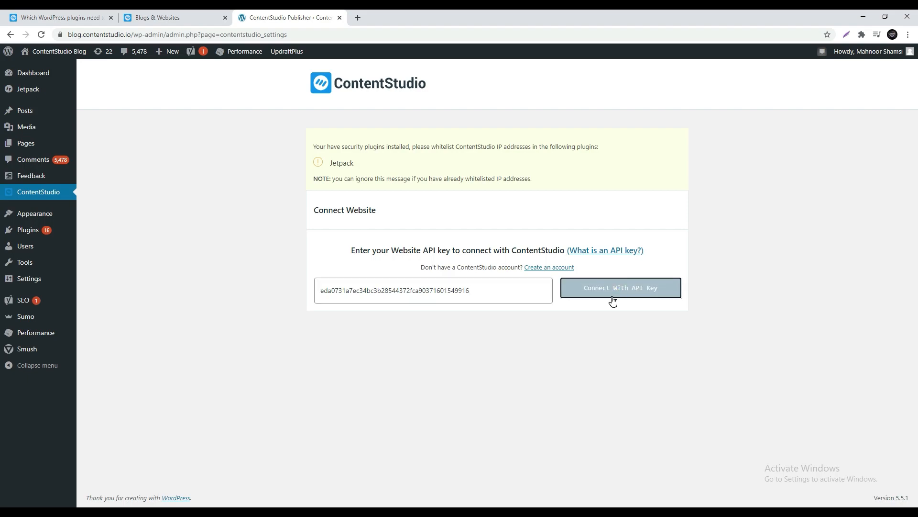
{"action": "left_click", "coordinate": [620, 287]}
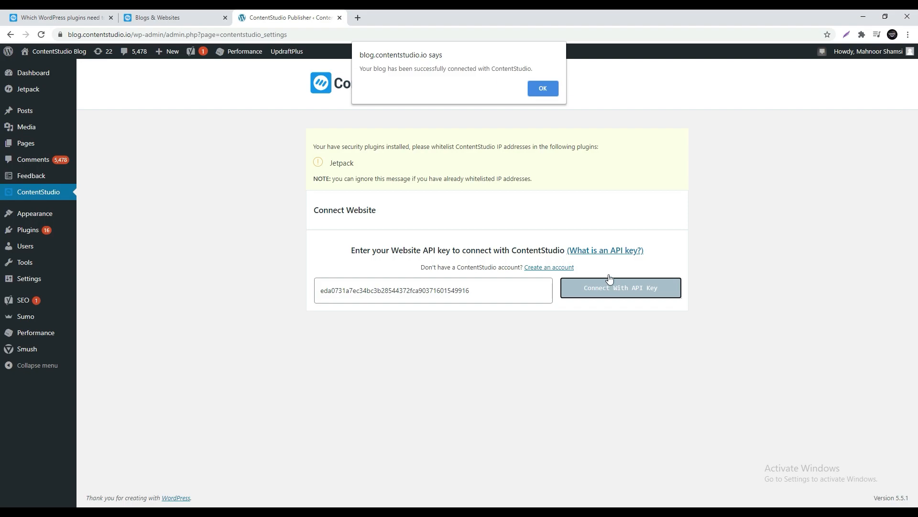
{"action": "mouse_move", "coordinate": [358, 75]}
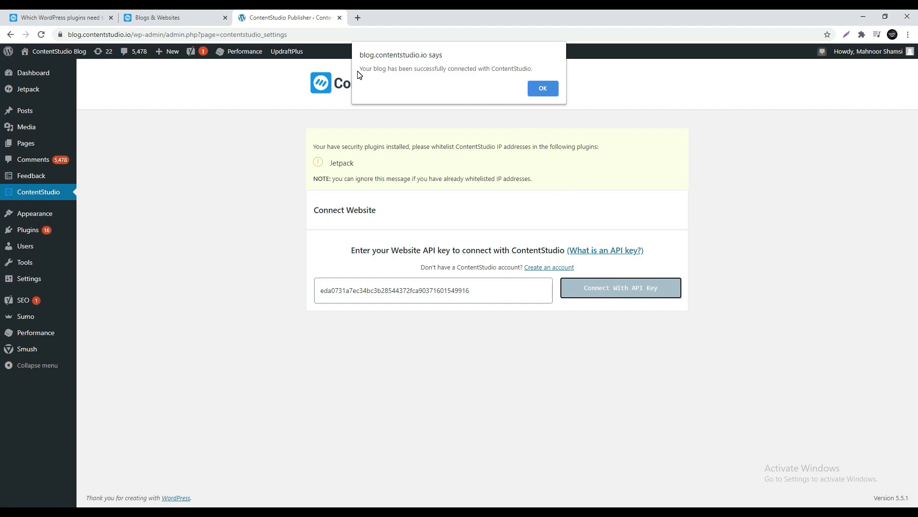
{"action": "mouse_move", "coordinate": [545, 100]}
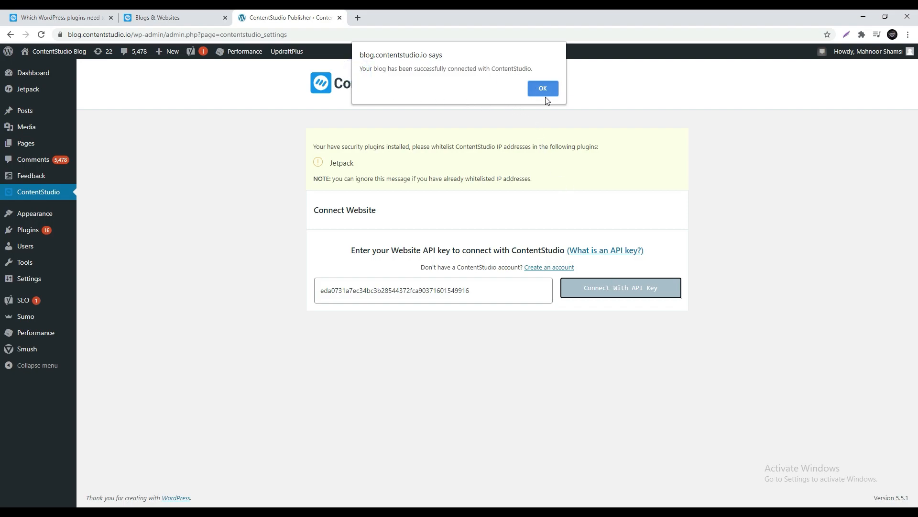
{"action": "left_click", "coordinate": [542, 88]}
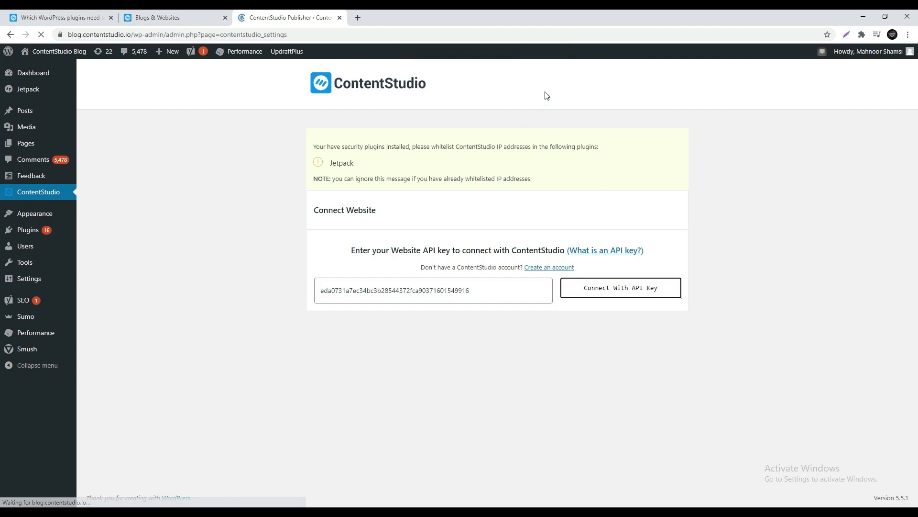
{"action": "left_click", "coordinate": [620, 288]}
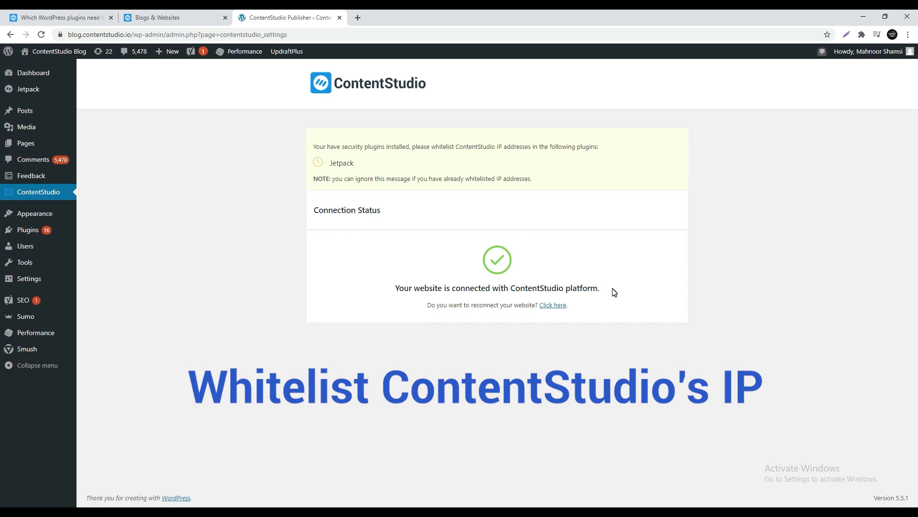
{"action": "scroll", "scroll_direction": "up", "scroll_amount": 3}
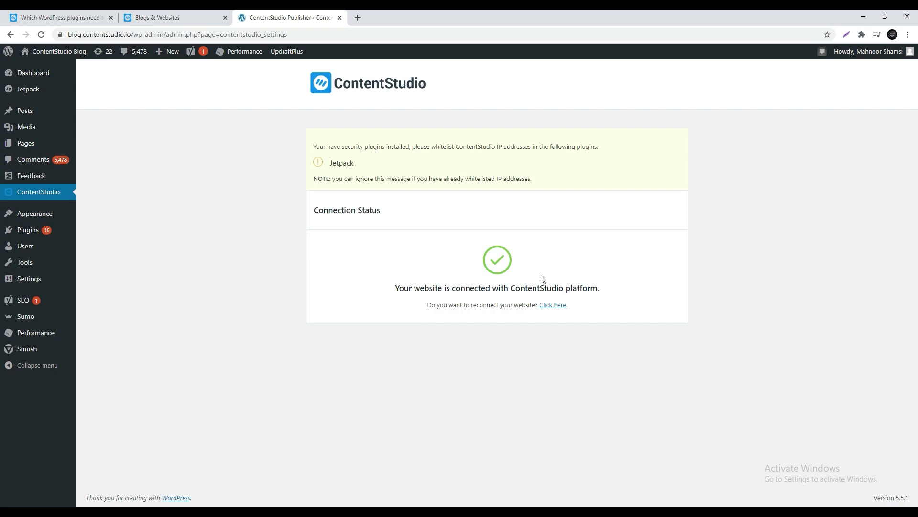
{"action": "left_click", "coordinate": [55, 17]}
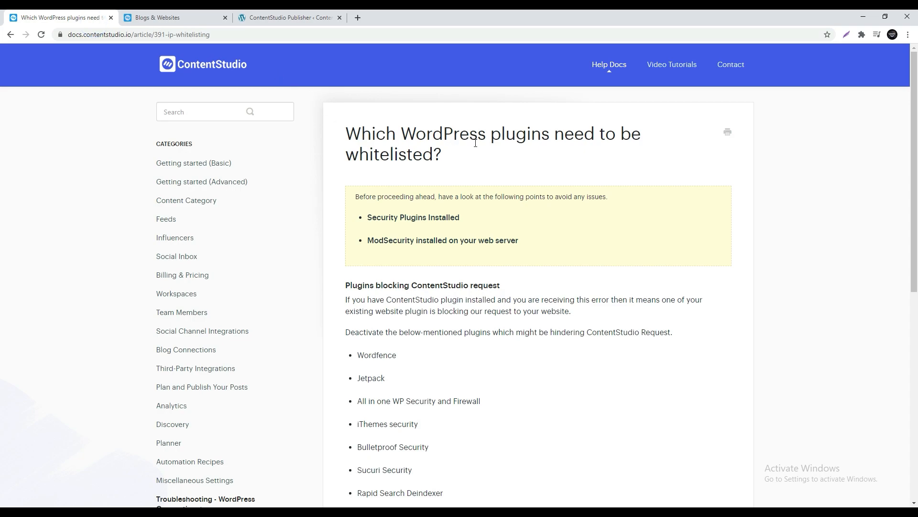
- Scroll to the 'Whitelisting IP's' section and select the IP 116.203.138.107
{"action": "scroll", "scroll_direction": "down", "scroll_amount": 3}
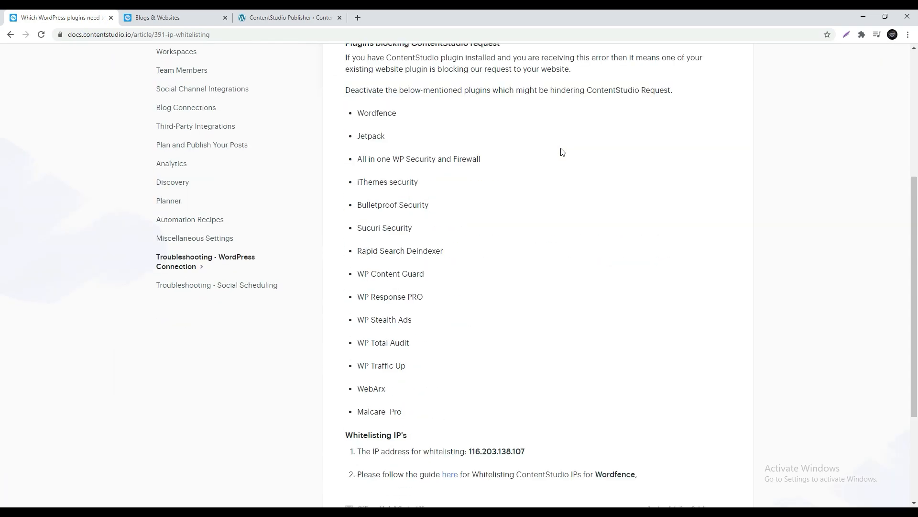
{"action": "scroll", "scroll_direction": "down", "scroll_amount": 3}
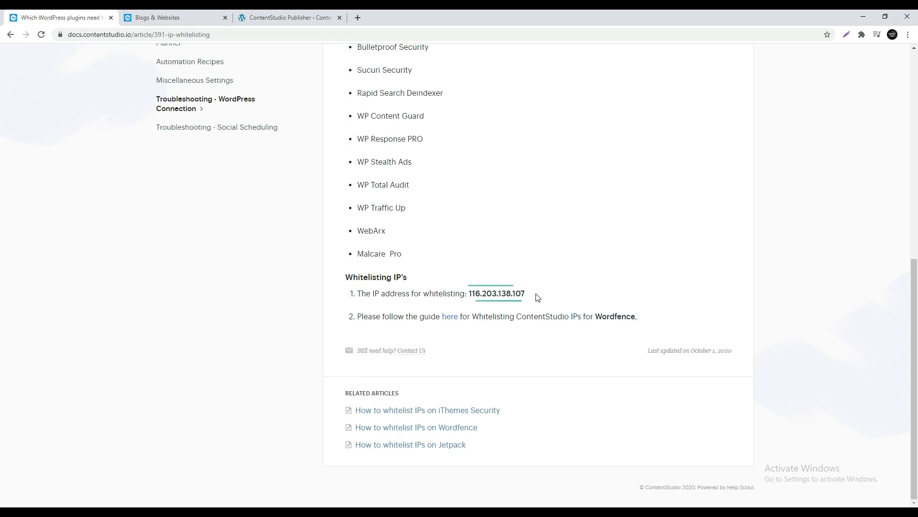
{"action": "double_click", "coordinate": [497, 294]}
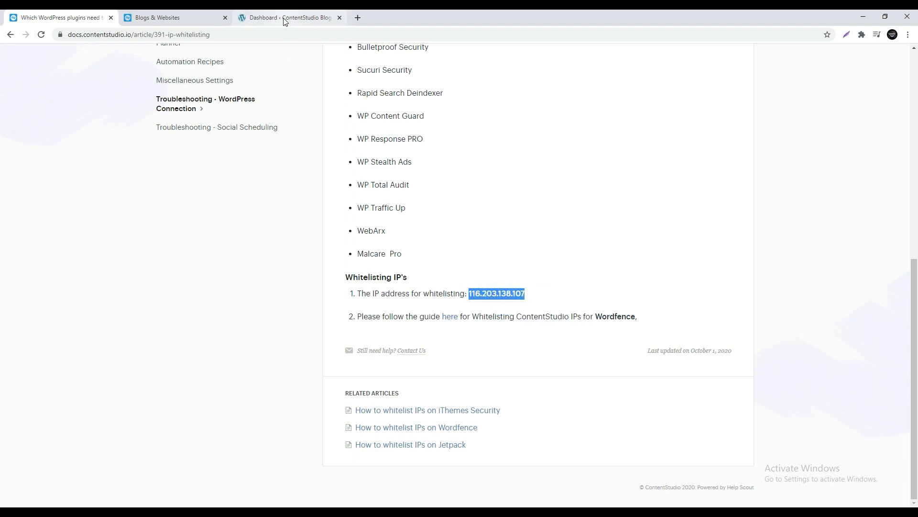
- Add 116.203.138.107 to Jetpack's brute force protection whitelist and save the settings
{"action": "left_click", "coordinate": [287, 17]}
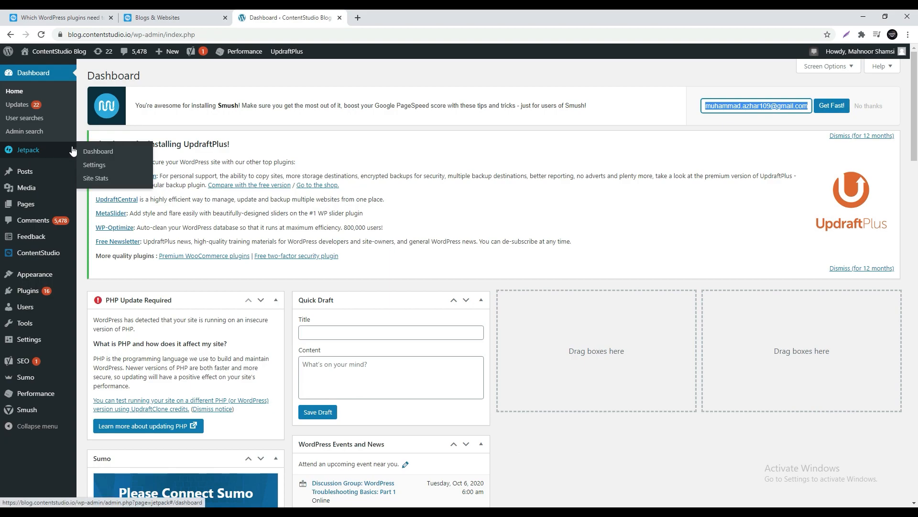
{"action": "left_click", "coordinate": [94, 165]}
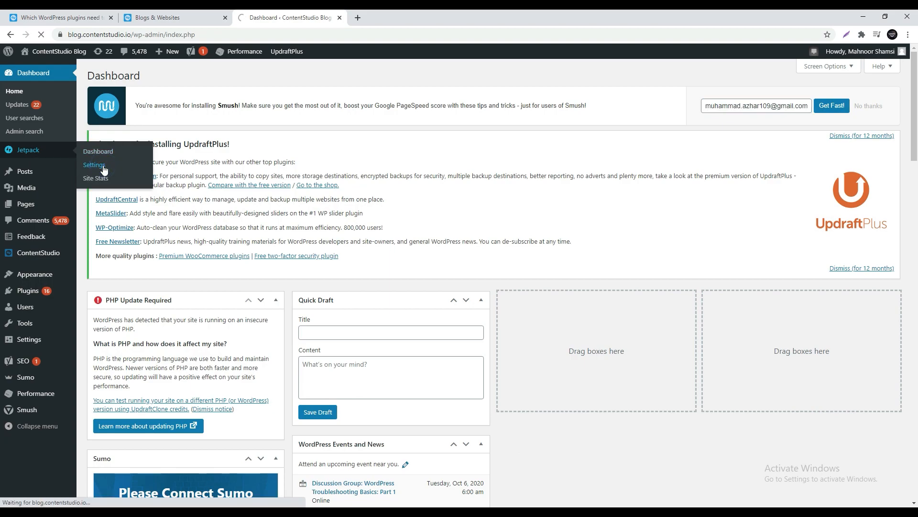
{"action": "left_click", "coordinate": [94, 165]}
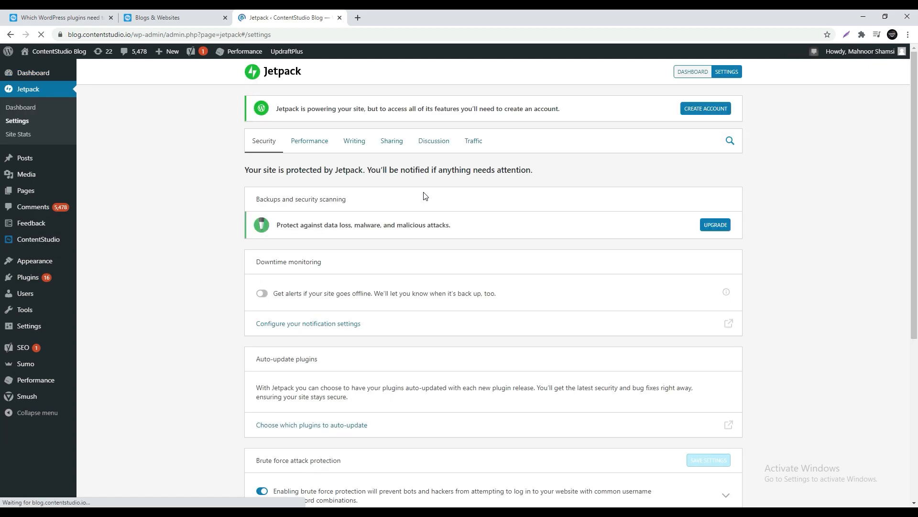
{"action": "scroll", "scroll_direction": "down", "scroll_amount": 3}
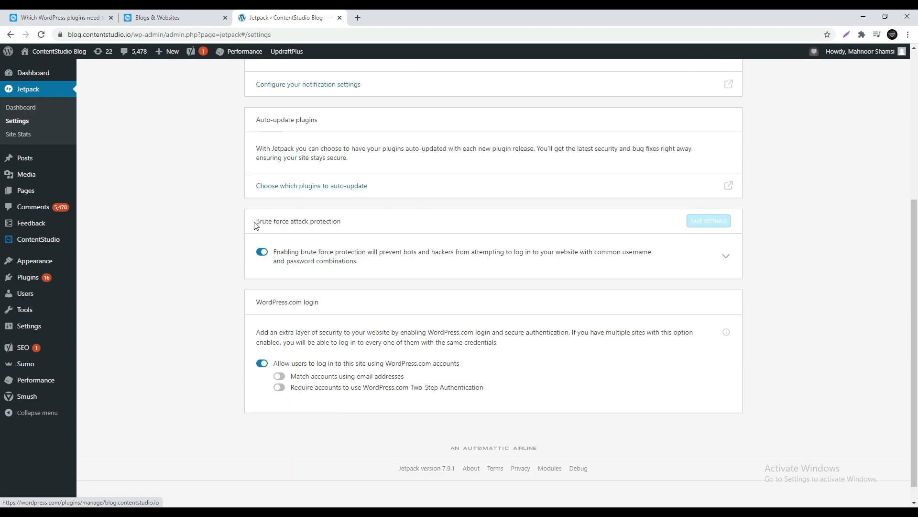
{"action": "mouse_move", "coordinate": [600, 258]}
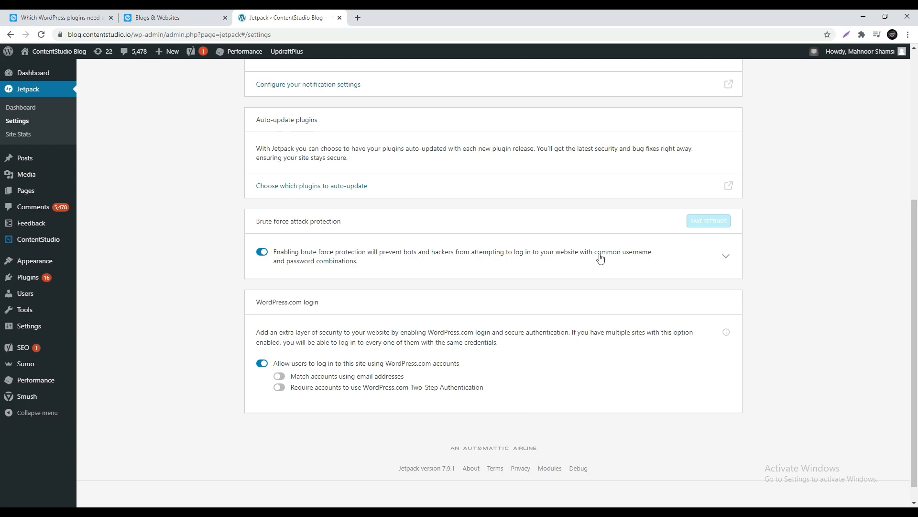
{"action": "left_click", "coordinate": [726, 256]}
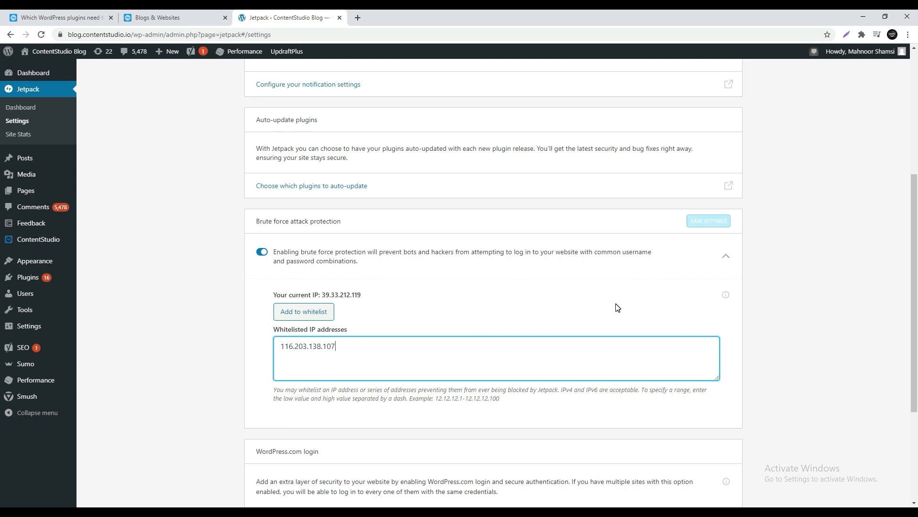
{"action": "left_click", "coordinate": [707, 221]}
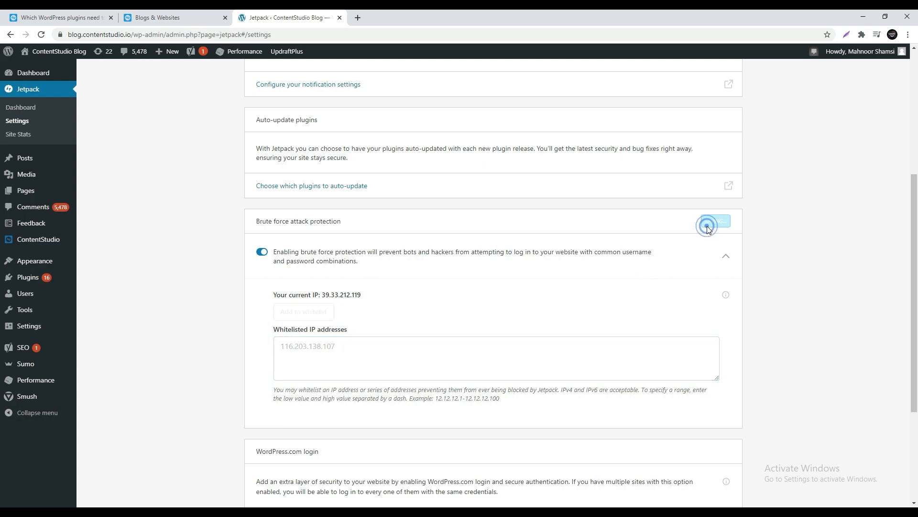
{"action": "left_click", "coordinate": [707, 220]}
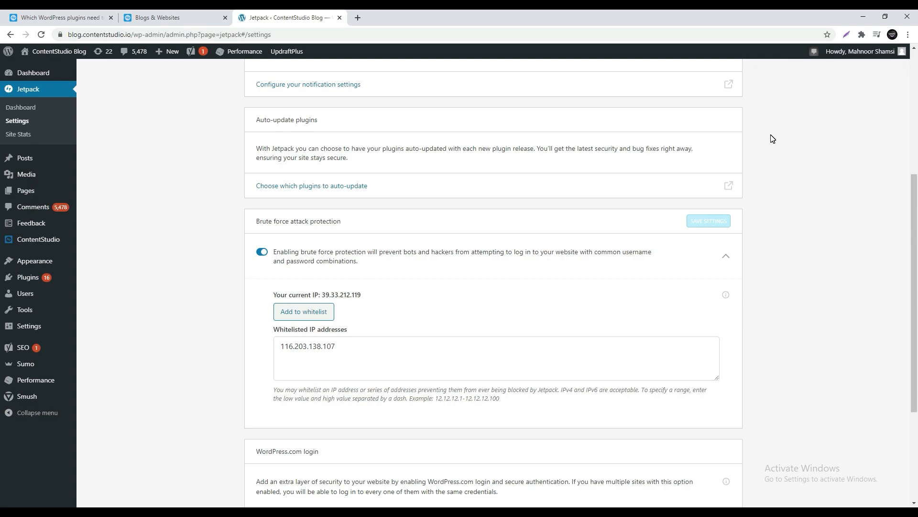
{"action": "left_click", "coordinate": [170, 17]}
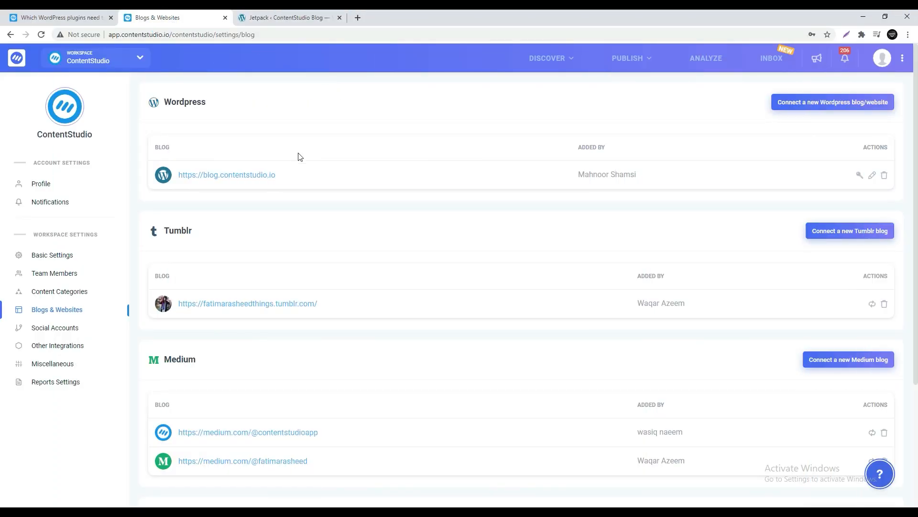
{"action": "mouse_move", "coordinate": [621, 72]}
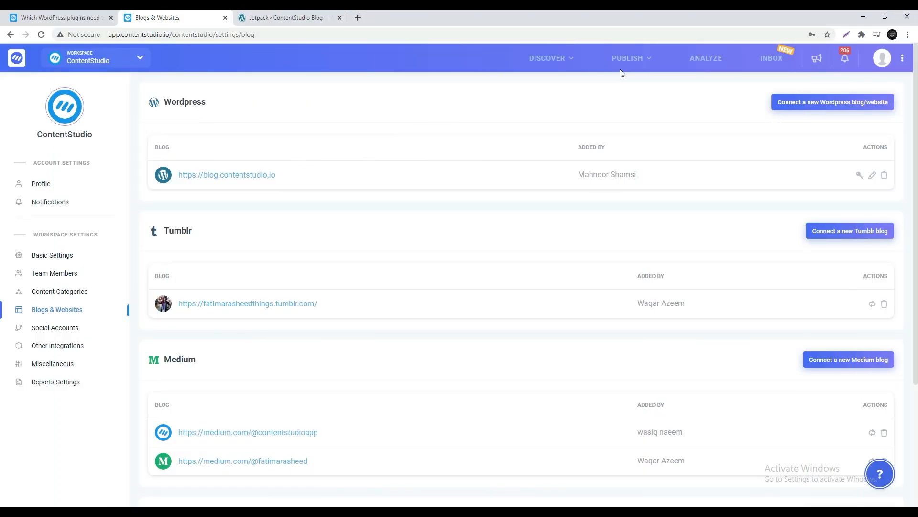
- Start a Composer blog post, choose WordPress at Distribute, and list blogs showing blog.contentstudio.io
{"action": "left_click", "coordinate": [628, 58]}
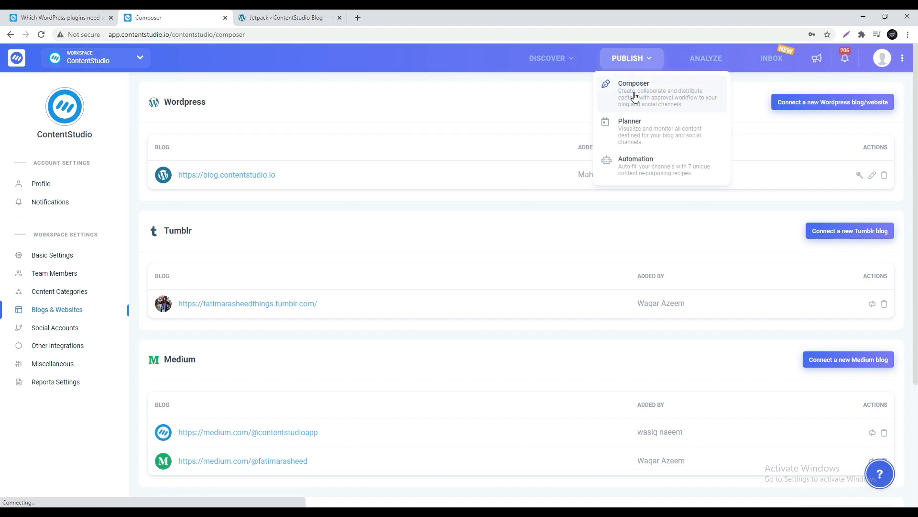
{"action": "left_click", "coordinate": [633, 84]}
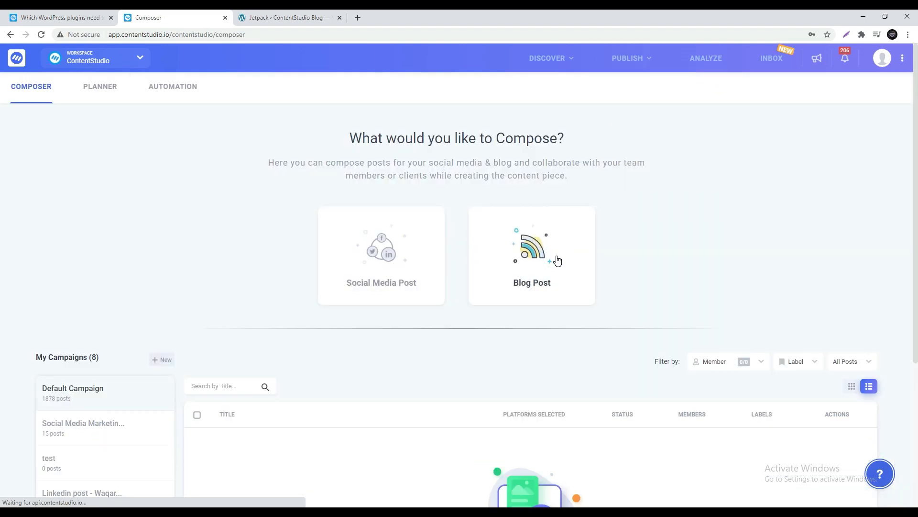
{"action": "left_click", "coordinate": [530, 255]}
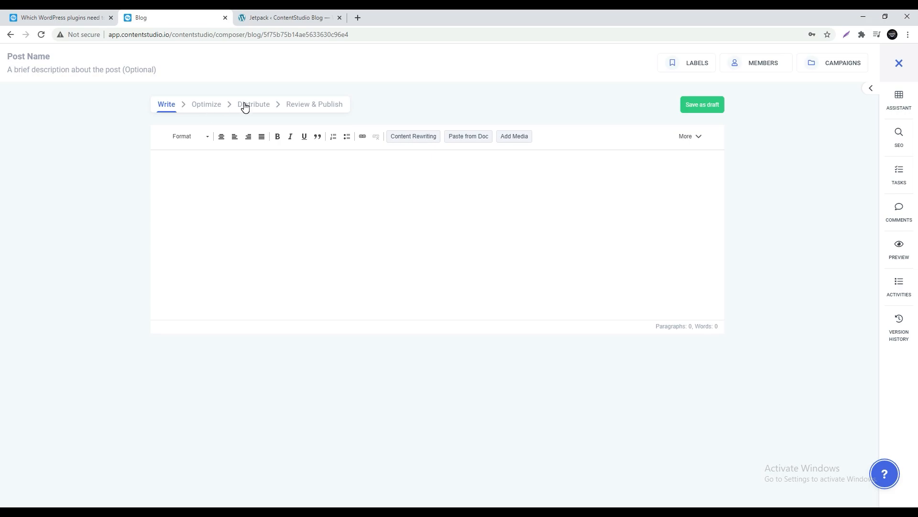
{"action": "left_click", "coordinate": [251, 105]}
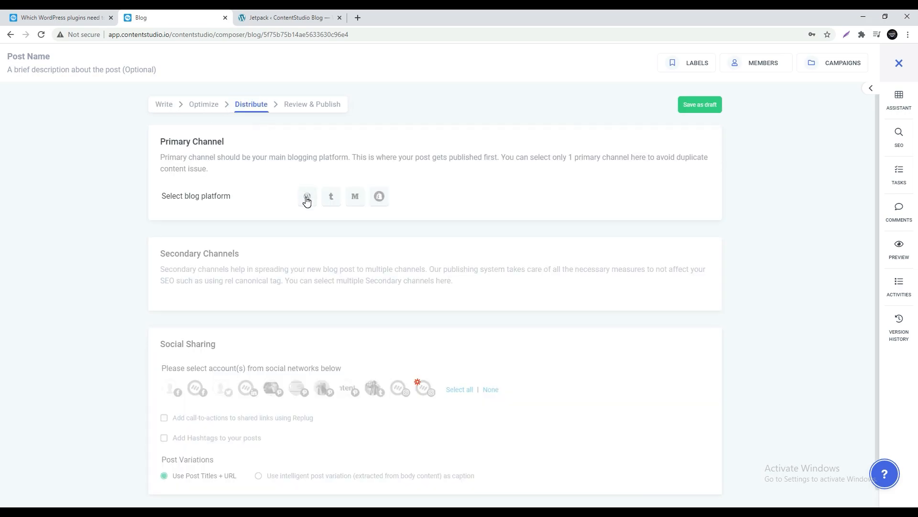
{"action": "left_click", "coordinate": [307, 196]}
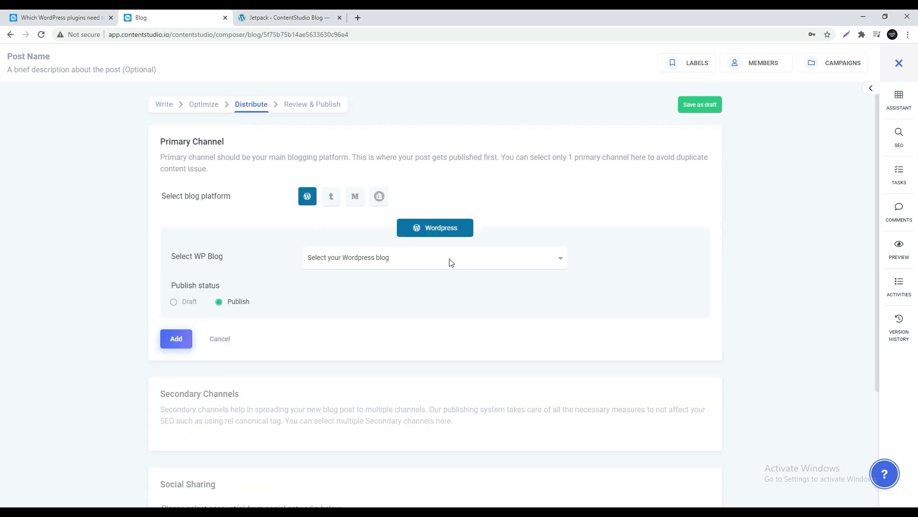
{"action": "left_click", "coordinate": [435, 258]}
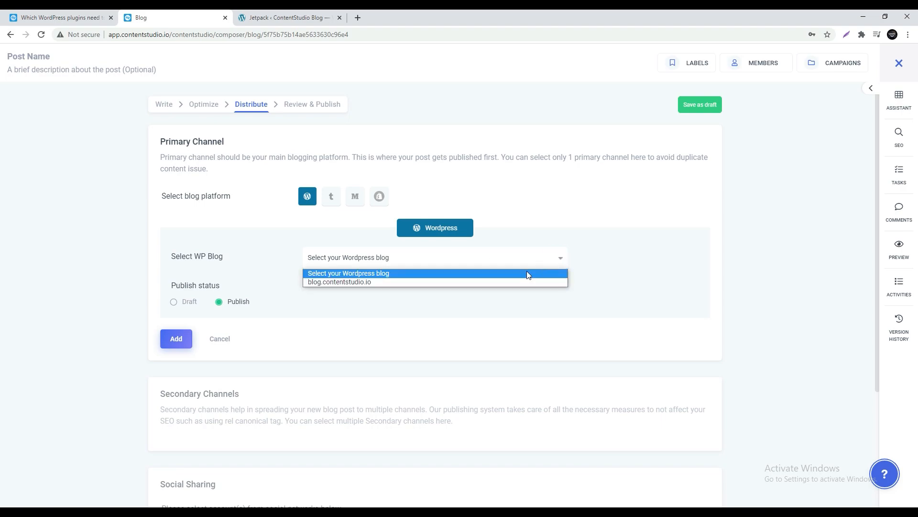